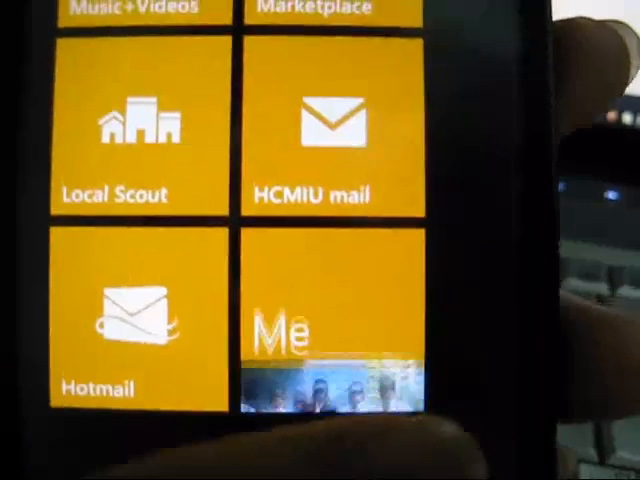
Scroll down the app list and launch the Office hub
scroll(down, 3)
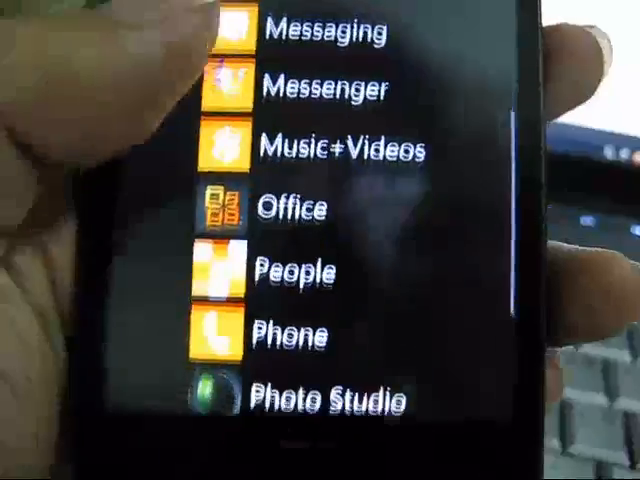
click(230, 208)
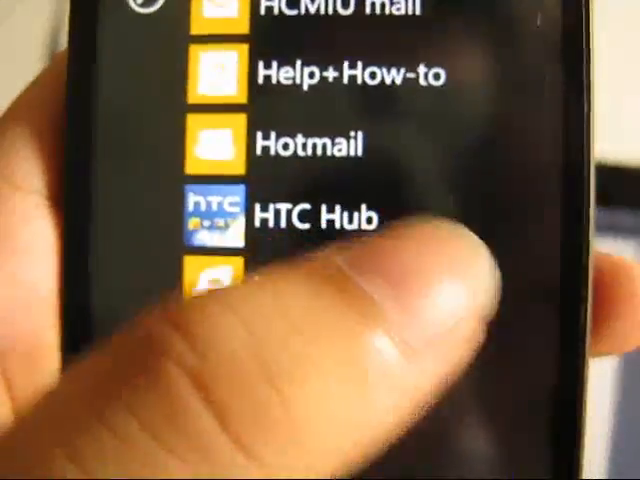
Enter the Xbox LIVE Games collection and launch CarneyVale Showtime
click(304, 212)
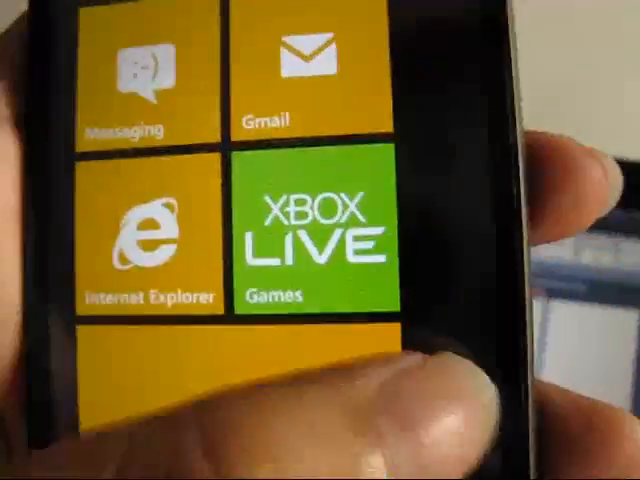
click(312, 240)
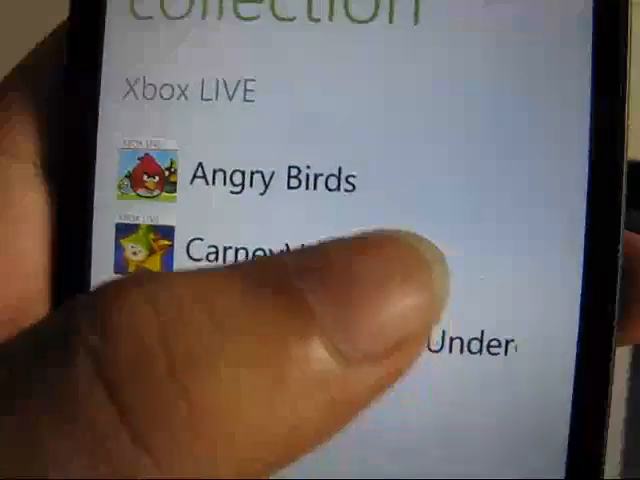
click(280, 178)
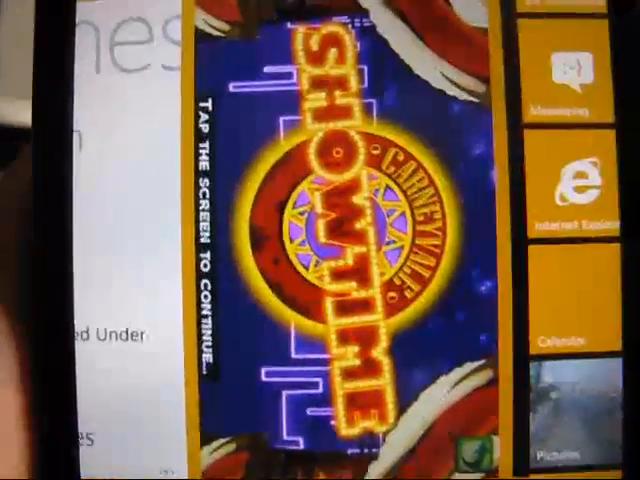
Return to the suspended Showtime game from the card view and continue past its title screen
click(356, 240)
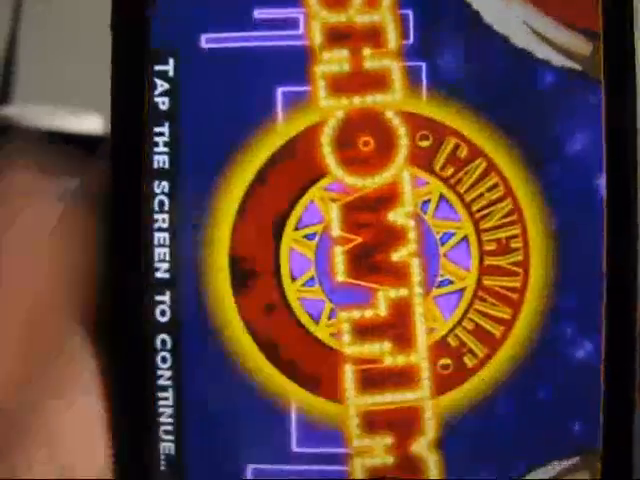
click(320, 240)
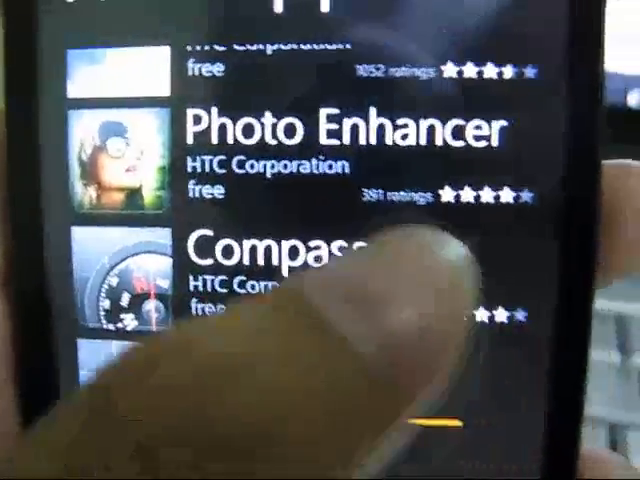
Open the Compass app's Marketplace page from the HTC app list to install it
click(280, 250)
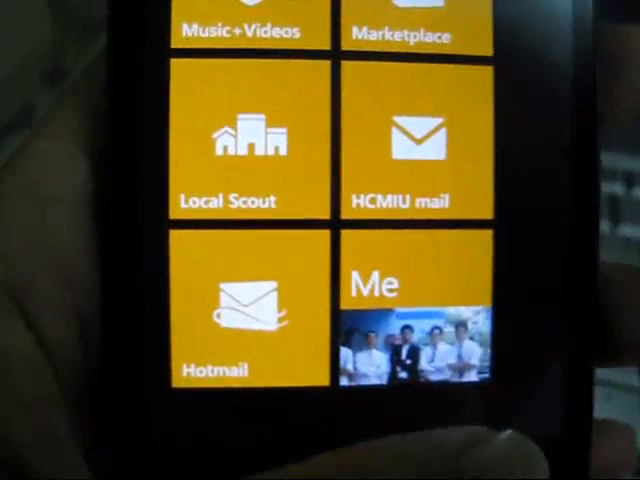
scroll(down, 3)
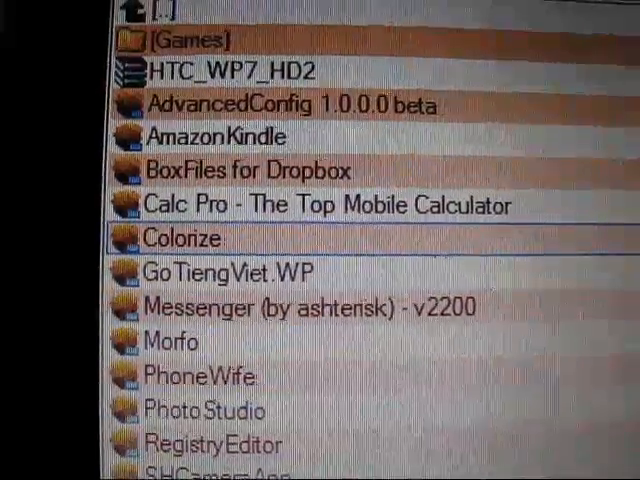
Load the ToDoList 1.0.0.0 XAP by OneWay (457 KB) into Tom XAP Installer
scroll(down, 3)
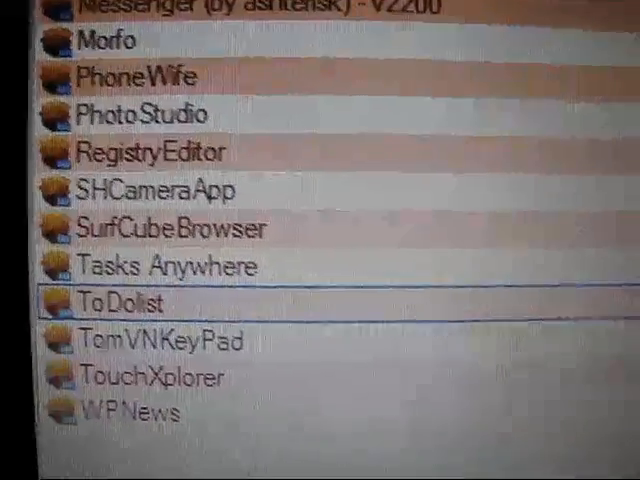
double_click(114, 304)
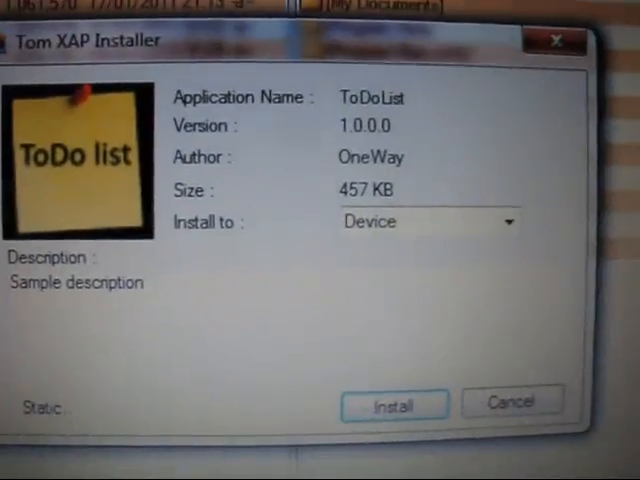
Install ToDoList to the device and dismiss the phone unlock/Zune connection warning
click(392, 404)
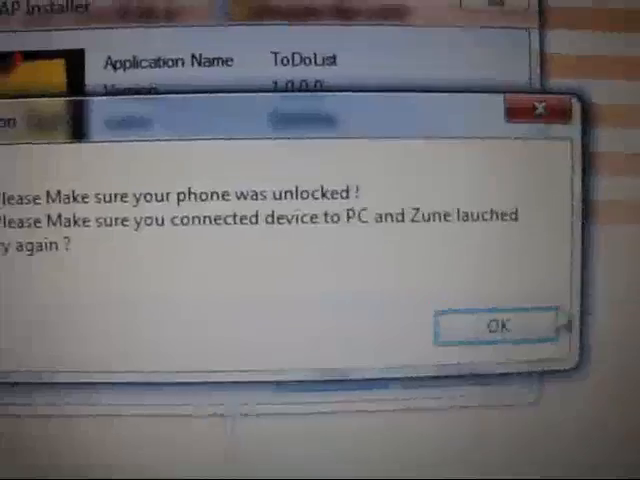
click(500, 324)
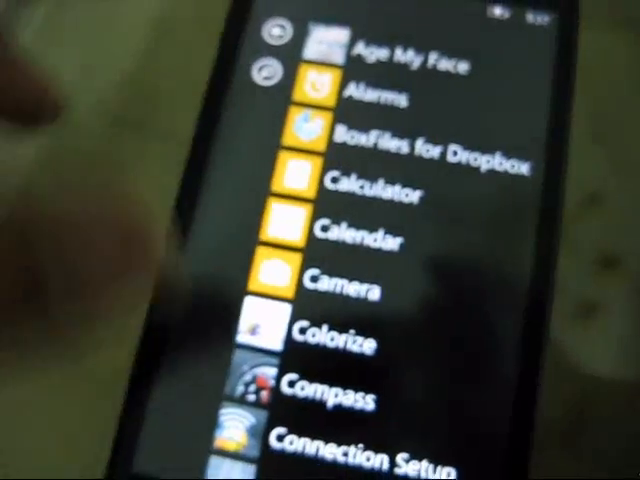
Scroll the app list down to ToDoList and launch the newly installed app
scroll(down, 3)
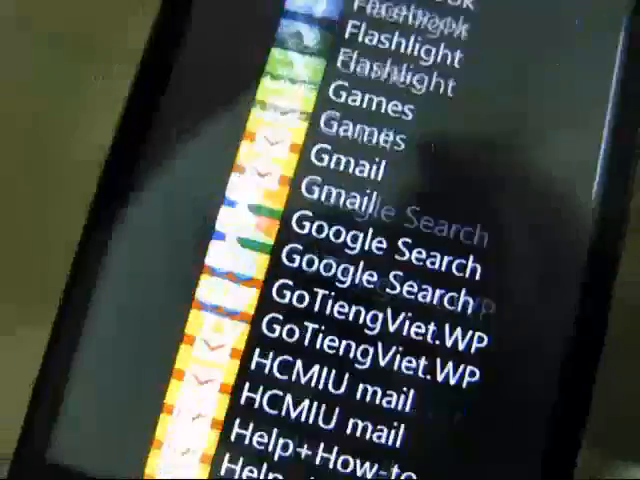
scroll(down, 3)
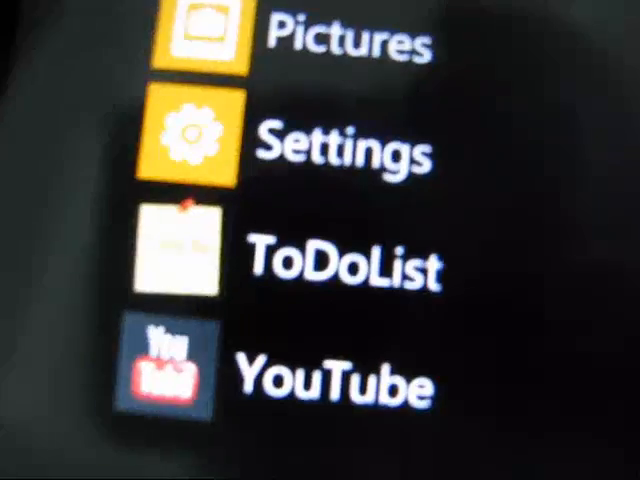
scroll(down, 3)
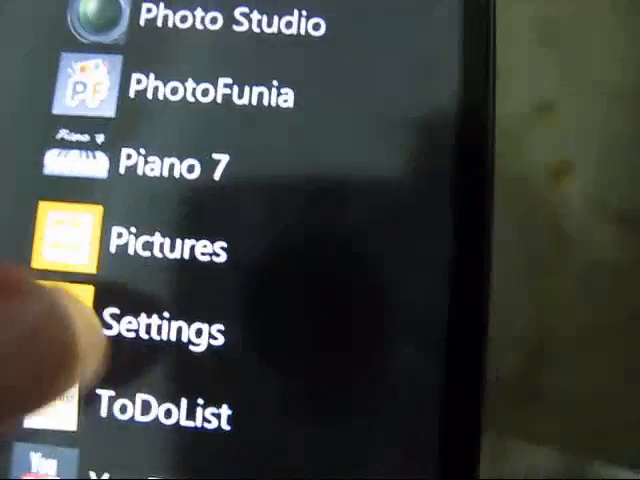
click(164, 410)
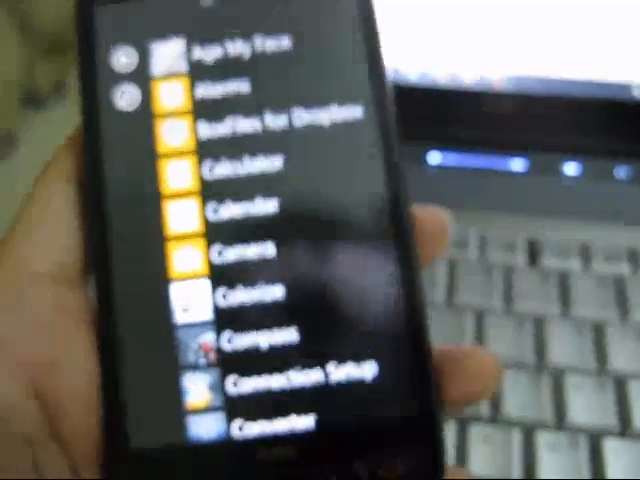
scroll(down, 3)
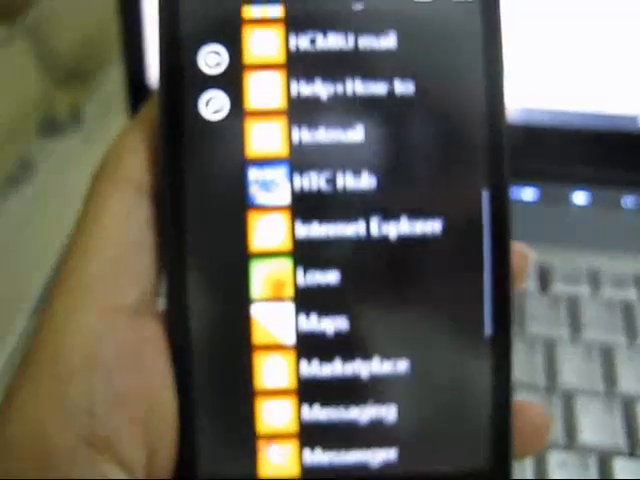
scroll(down, 3)
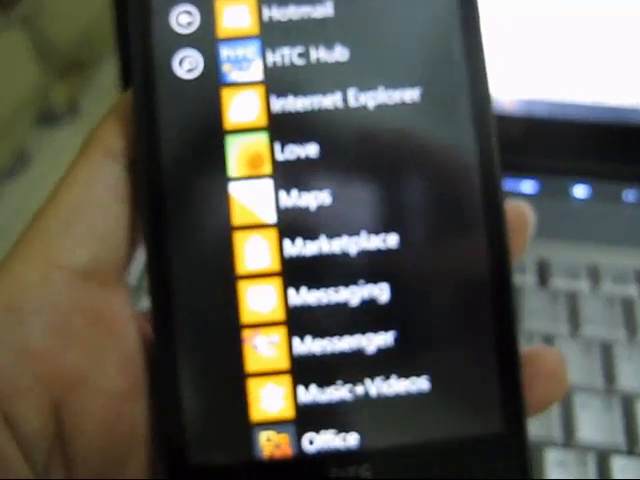